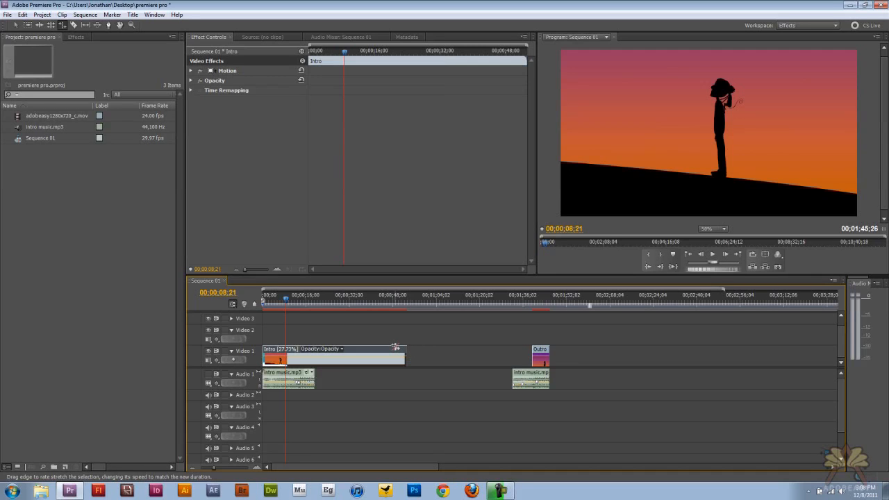
pyautogui.moveTo(361, 356)
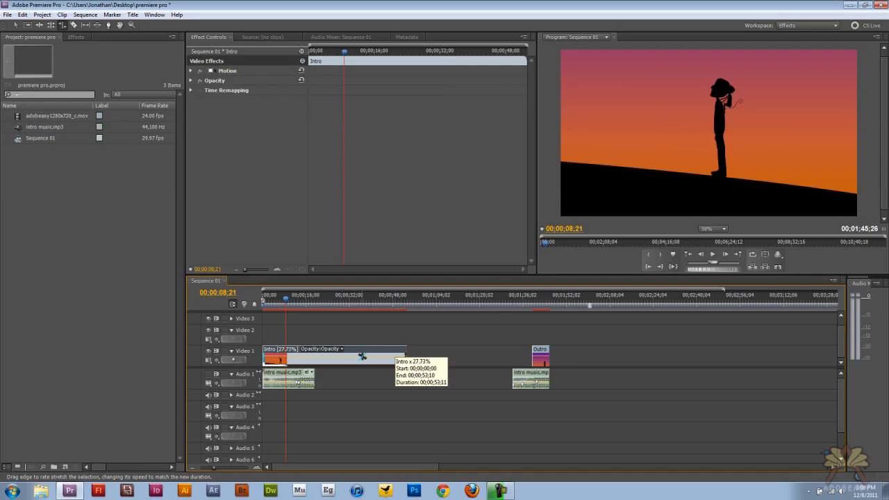
# Step: Read the Intro clip's 27.77% speed in Speed/Duration, then dismiss the dialog
pyautogui.rightClick(275, 359)
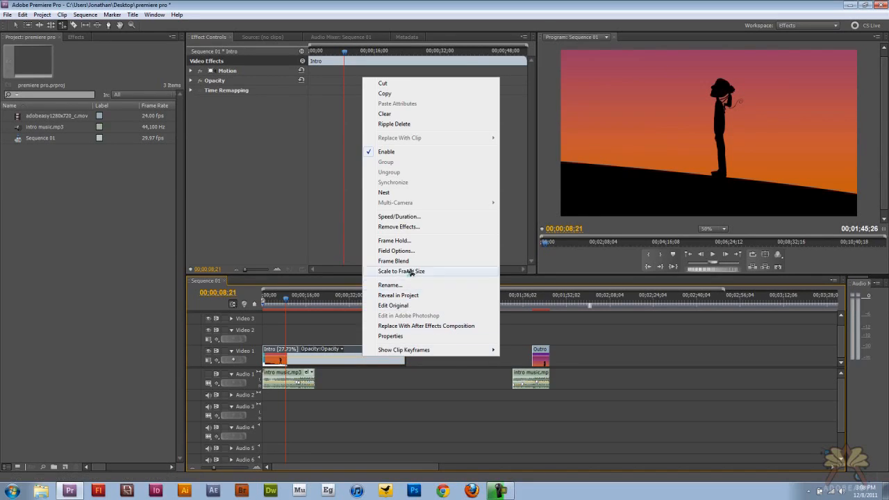
pyautogui.click(400, 216)
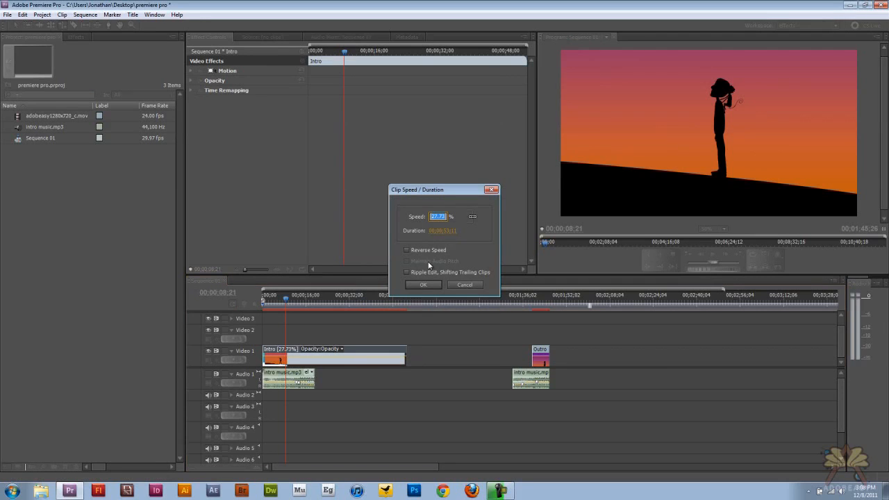
pyautogui.click(422, 284)
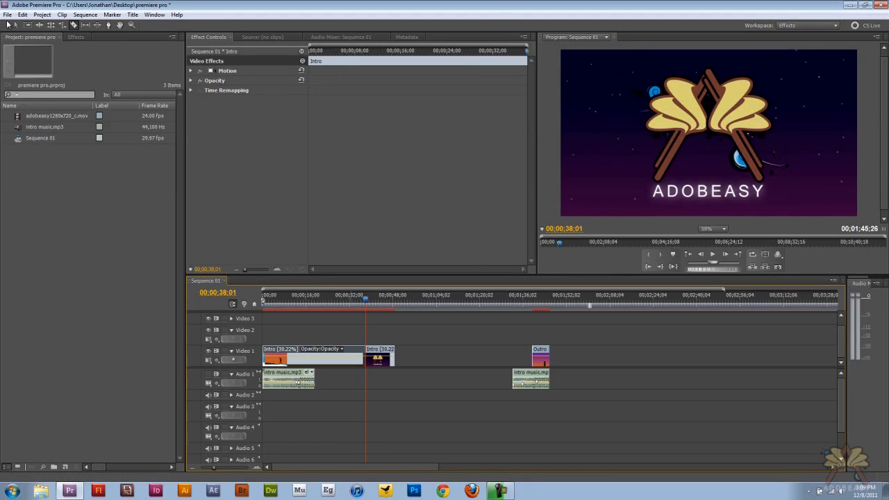
# Step: Cut the Intro clip at the logo shot with the Razor, then select the restored clip
pyautogui.click(381, 358)
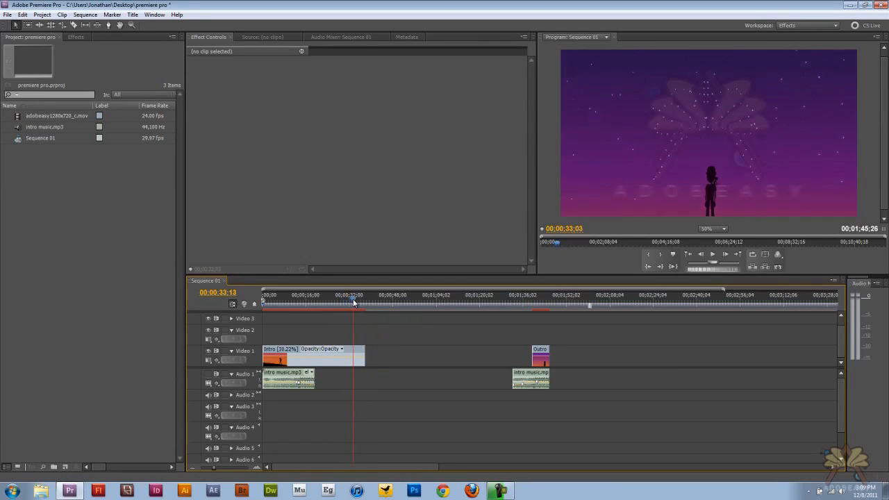
pyautogui.click(313, 356)
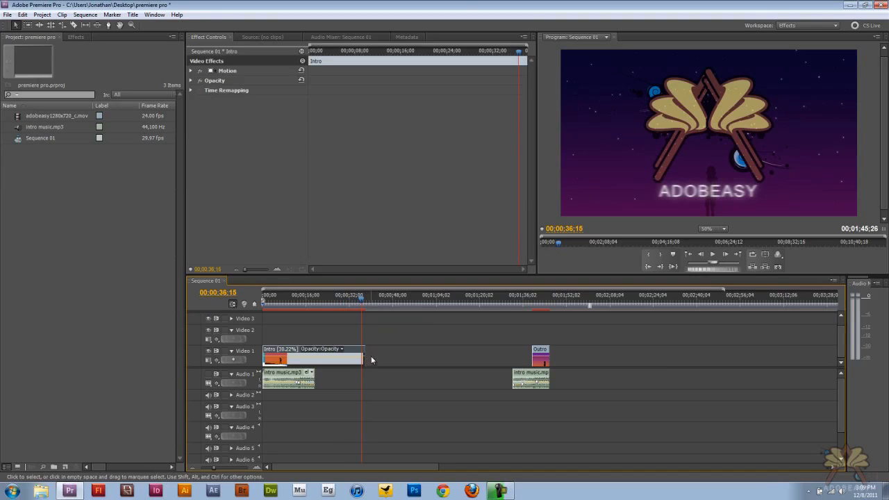